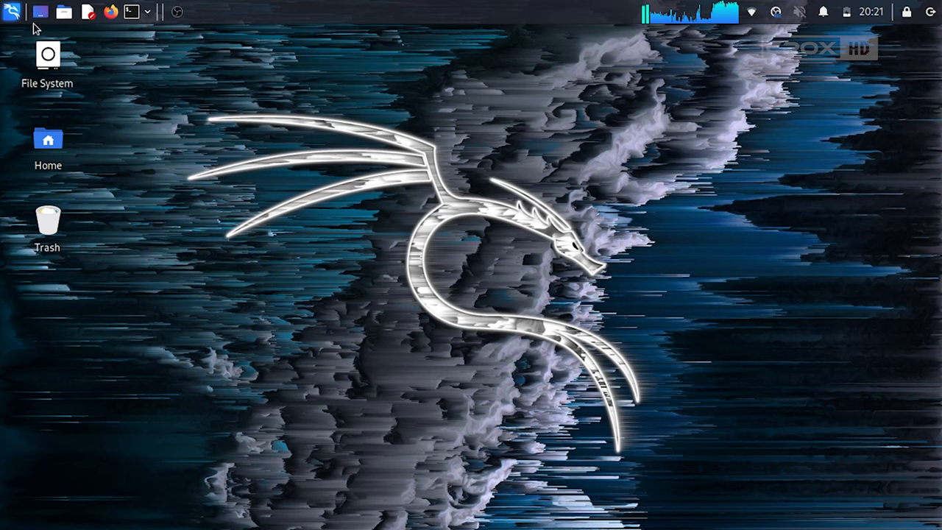
Step: Search the app menu for obs, dismiss the already-running warning, and hide OBS
left_click(12, 12)
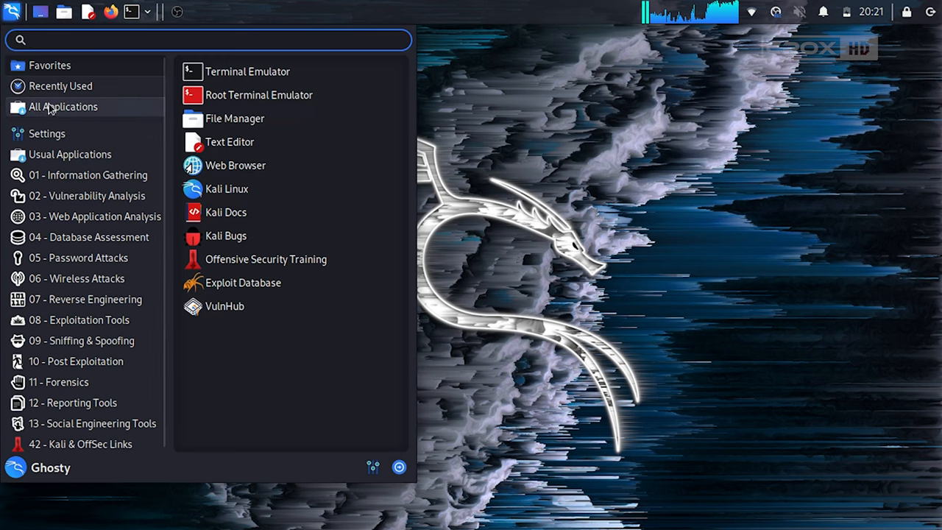
type("obs")
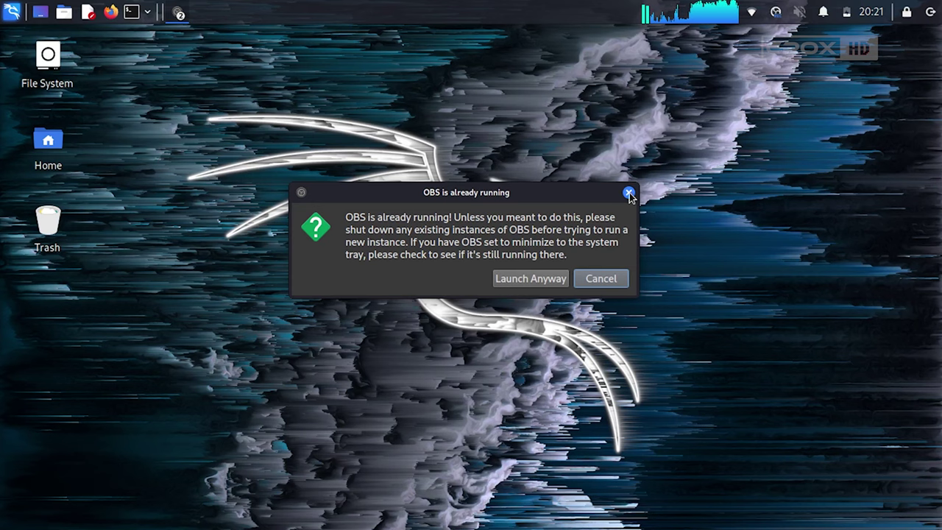
left_click(629, 192)
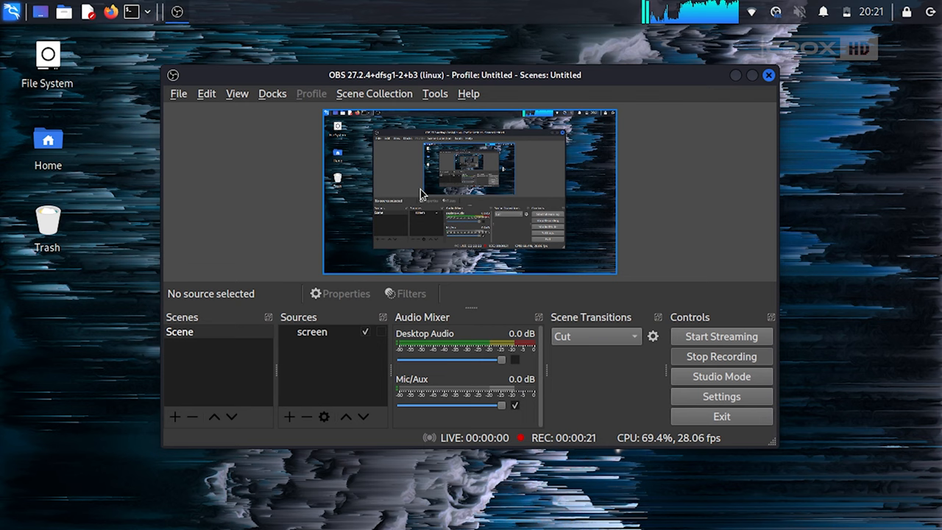
mouse_move(737, 81)
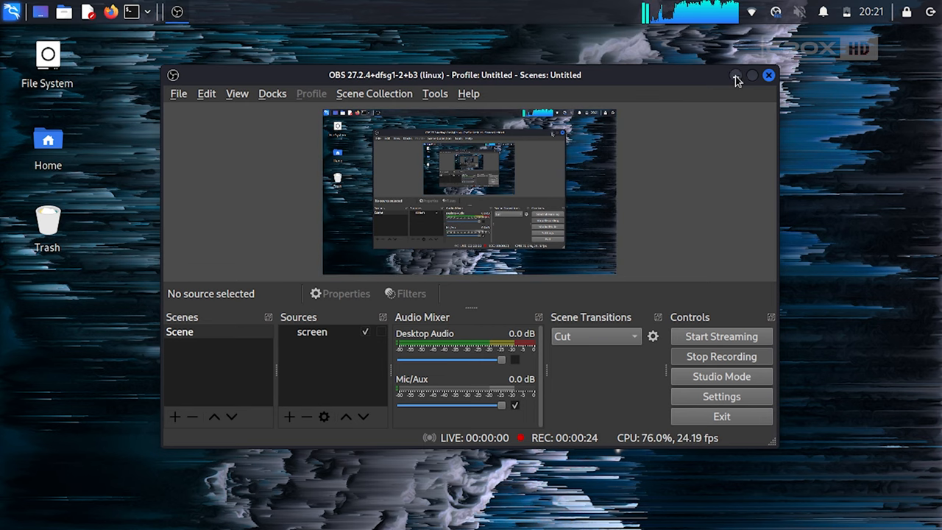
left_click(768, 74)
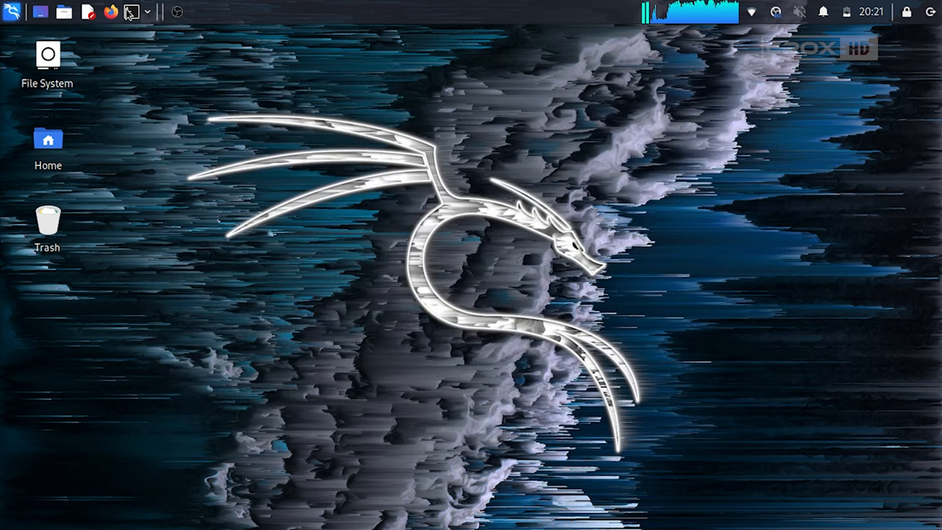
Step: Open a new terminal and switch to a root shell with sudo su and your password
left_click(40, 13)
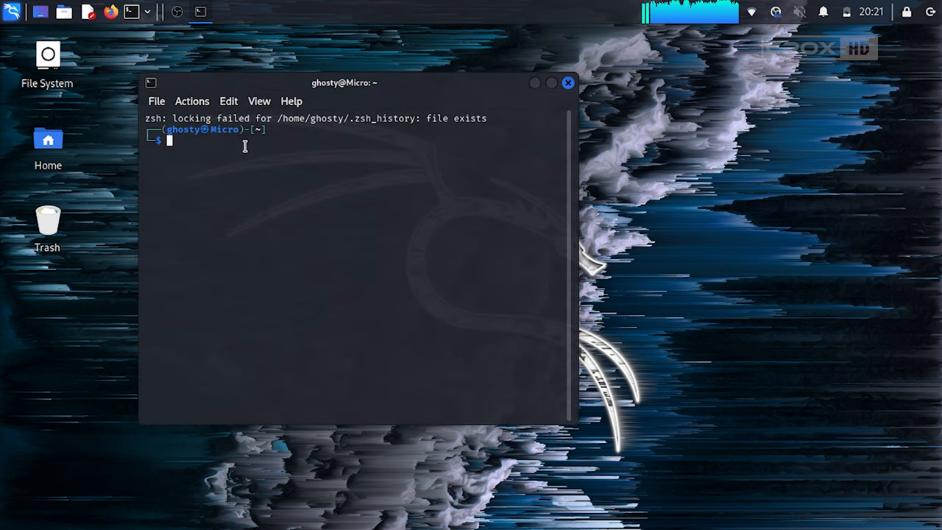
mouse_move(347, 109)
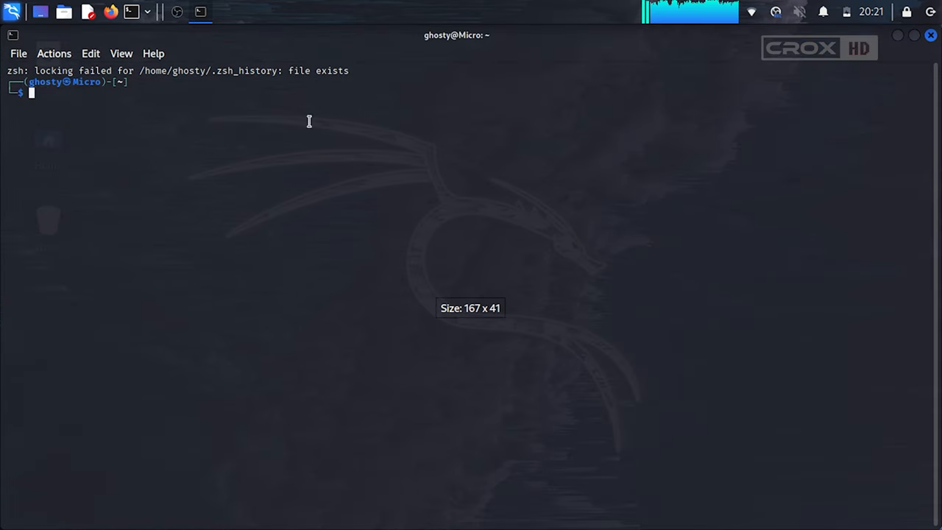
mouse_move(65, 101)
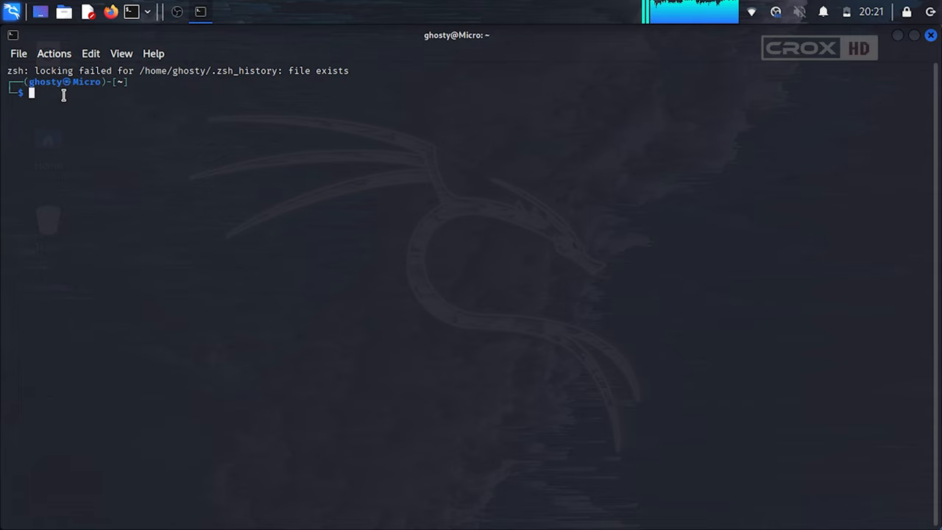
type("sudo su")
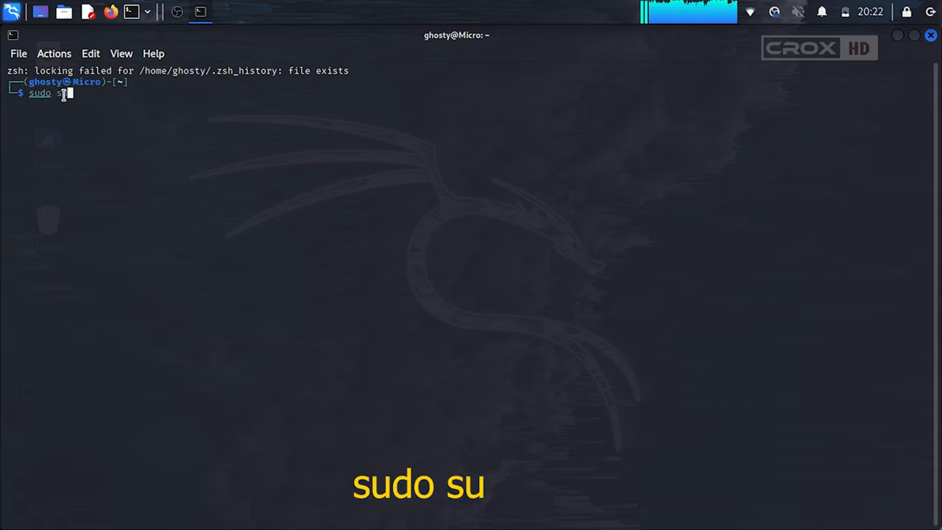
key("Return")
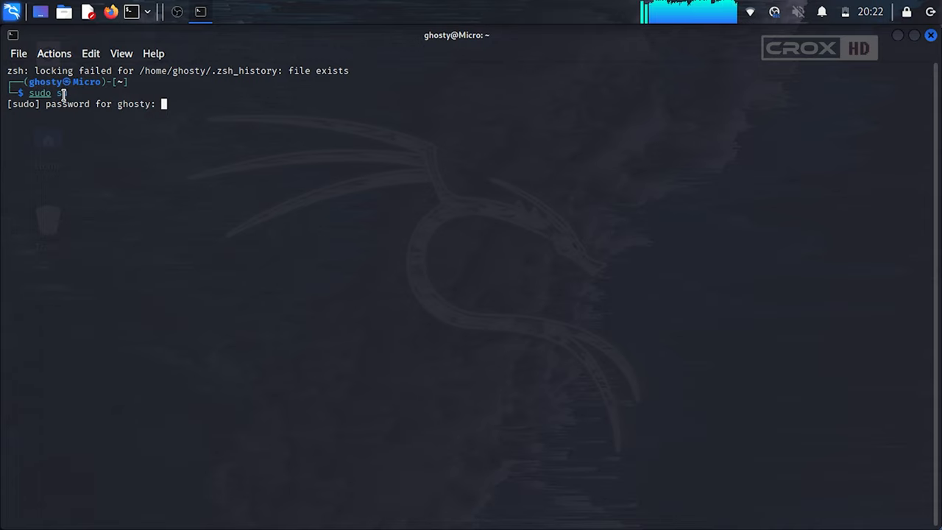
key("Return")
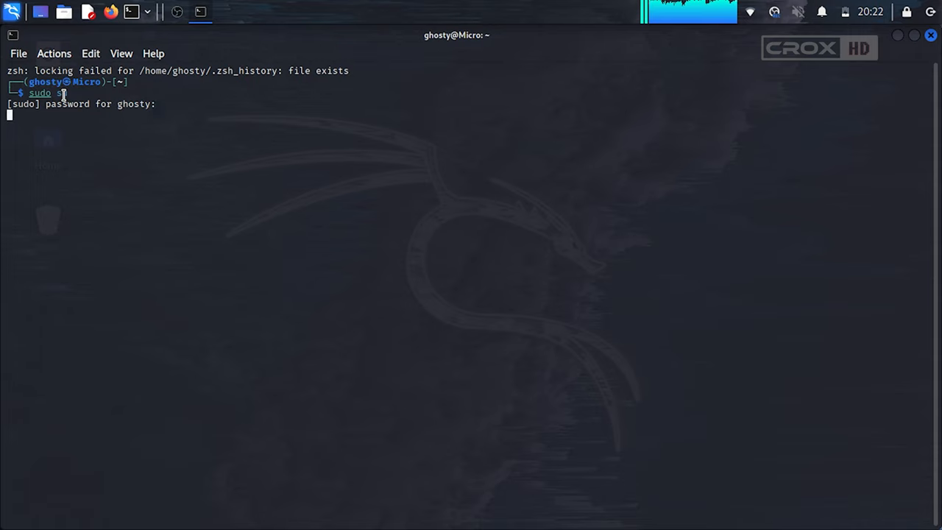
key("Return")
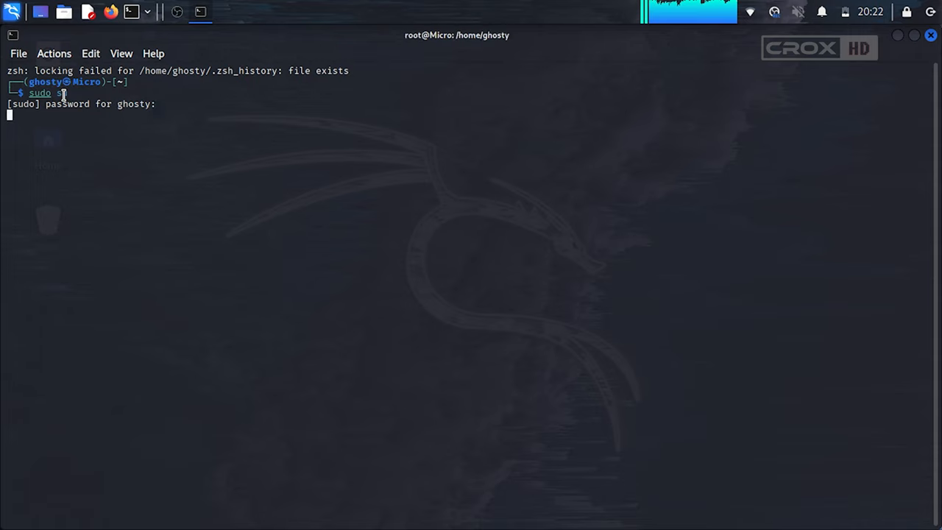
key("Return")
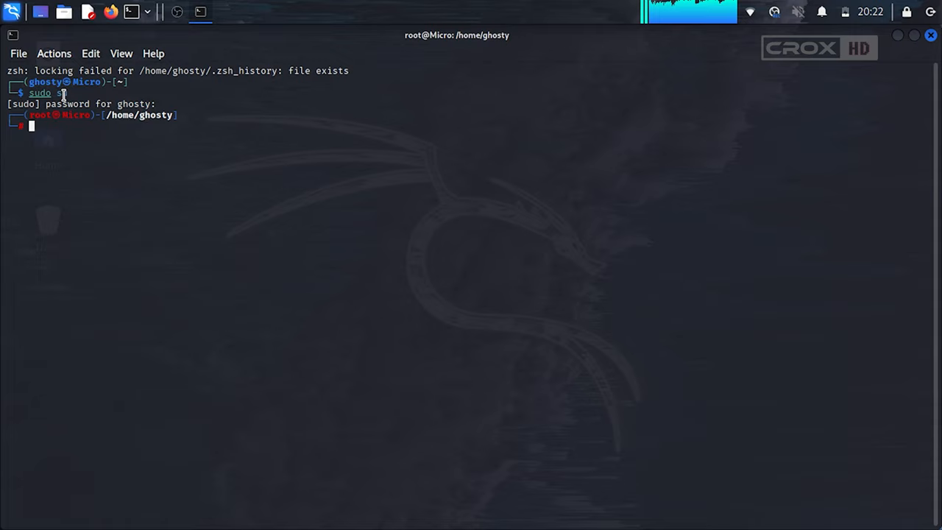
Step: Clear the screen, run apt-get update, then type apt-get install ffmpeg -y
type("clear")
type("apt-get upda")
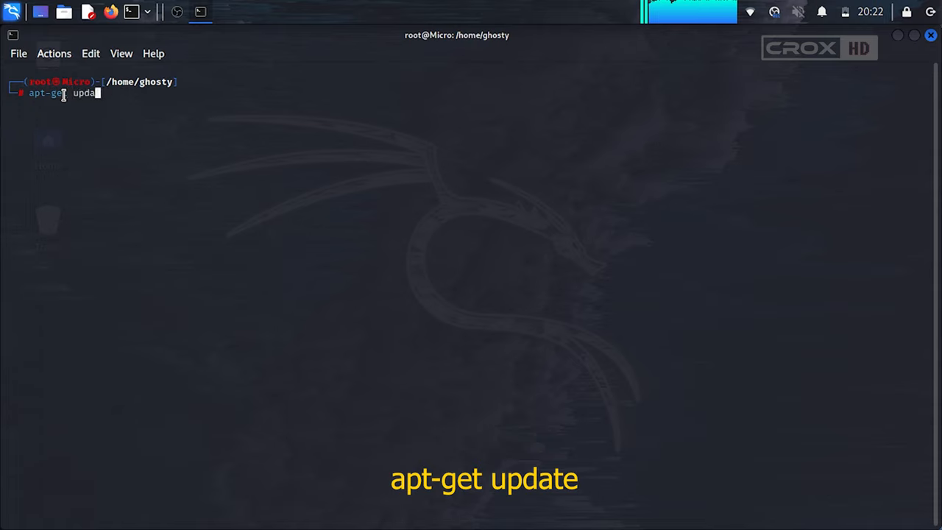
type("te")
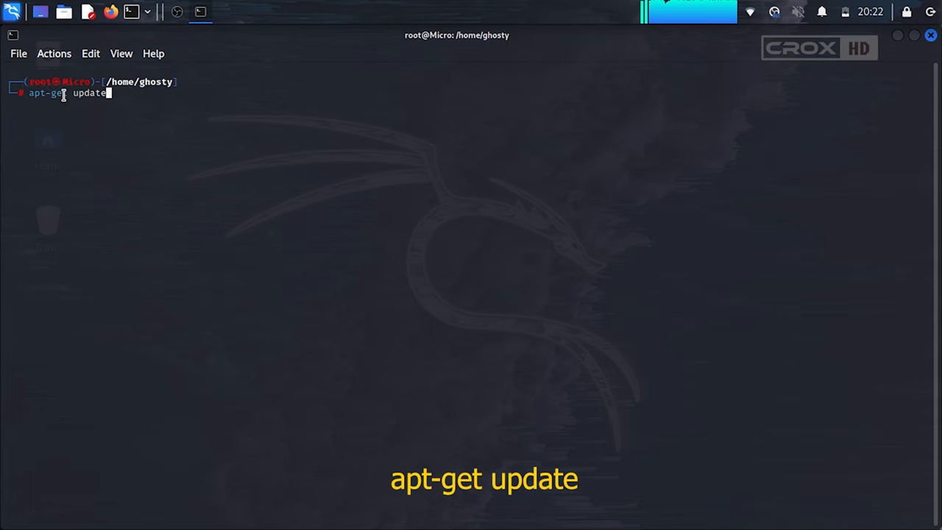
key("Return")
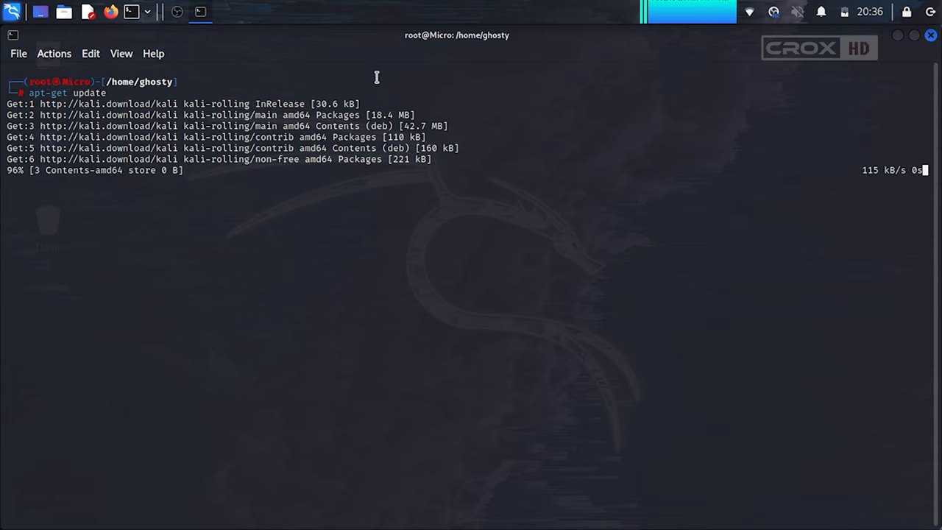
type("apt-get install ffmpeg -y")
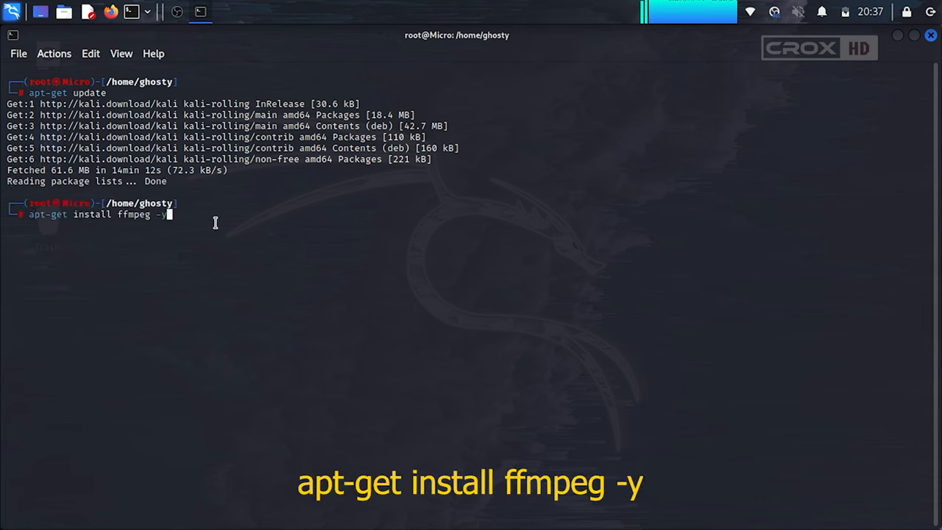
Step: Run the ffmpeg install, then start typing apt-get install obs at the cleared prompt
key("Return")
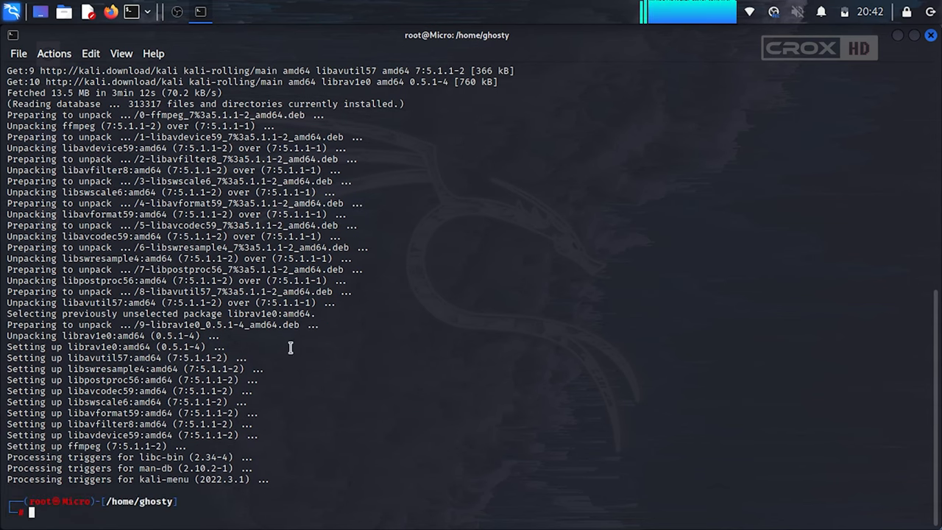
type("apt-get install obs")
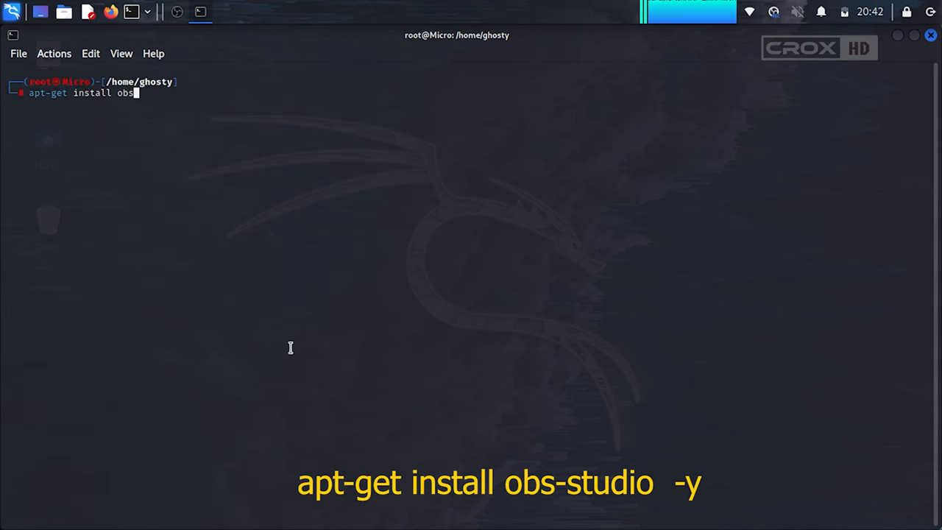
Step: Complete the command as apt-get install obs-studio -y
type("-s")
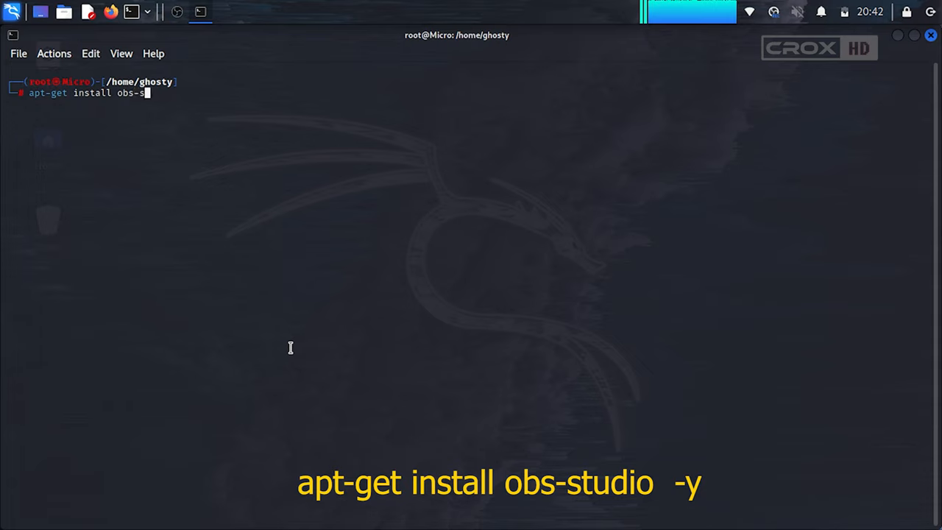
type("tudio")
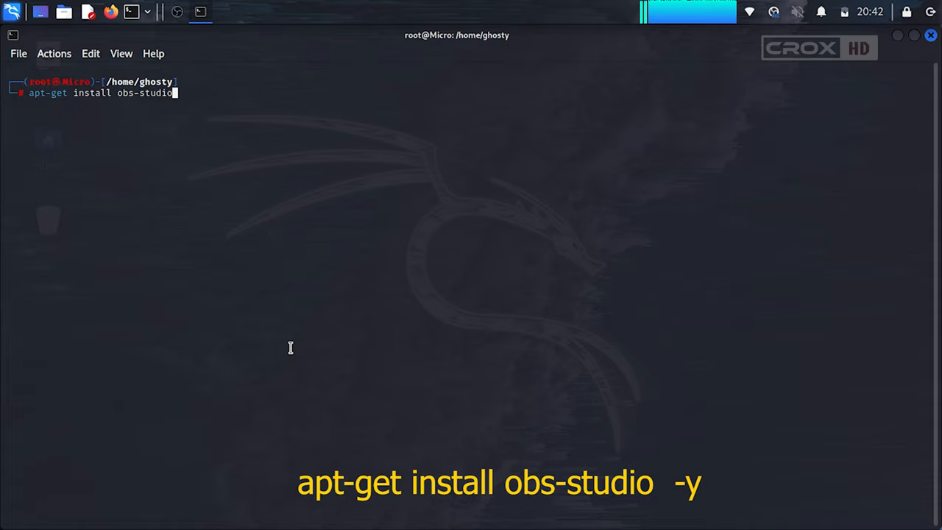
type("-y")
type("obs")
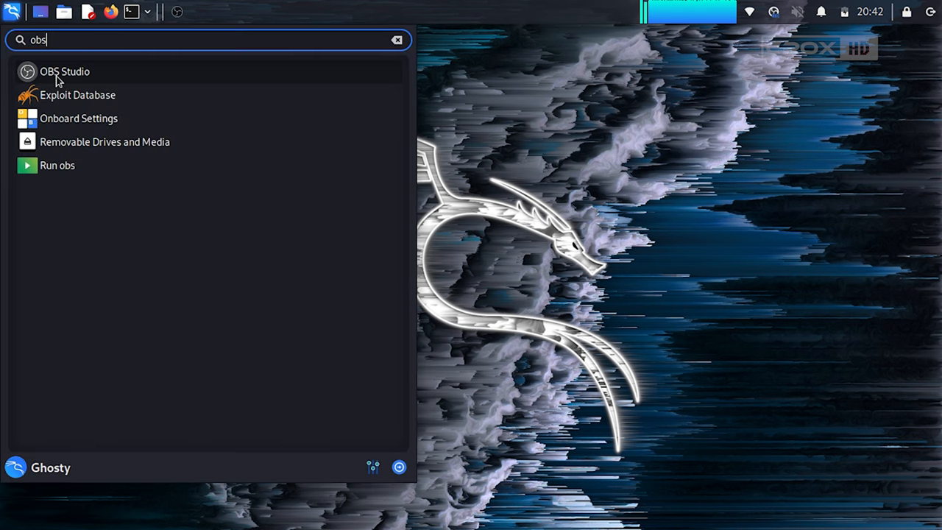
mouse_move(65, 72)
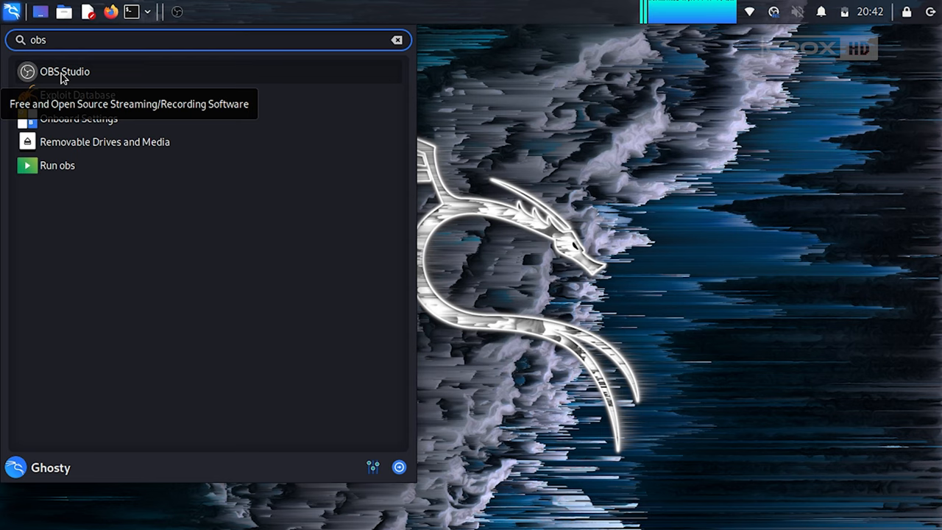
Step: Launch OBS Studio from the obs search results in the application menu
left_click(64, 71)
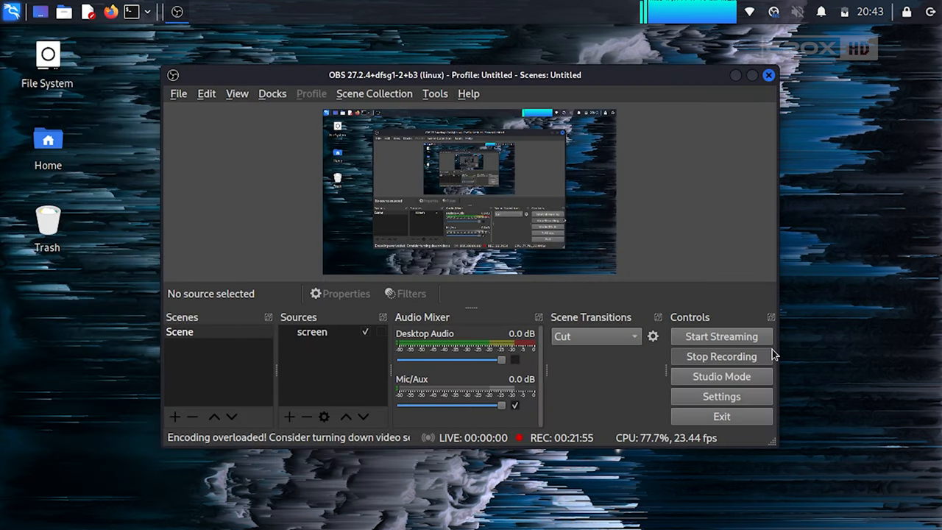
mouse_move(726, 359)
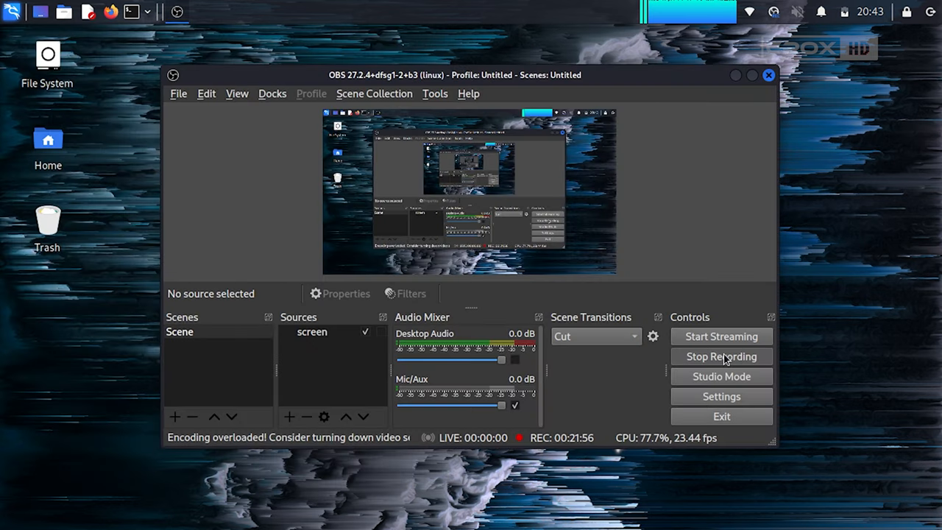